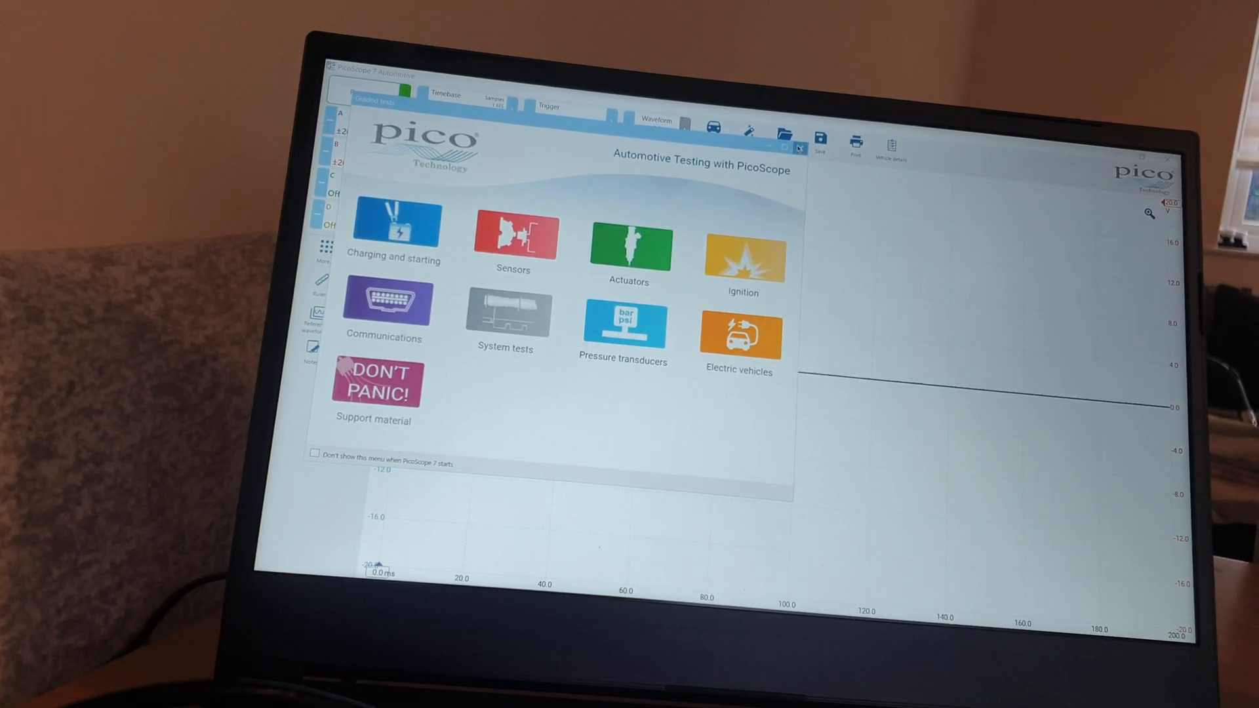
# - Close the Automotive Testing with PicoScope welcome menu to reach the scope
pyautogui.click(799, 148)
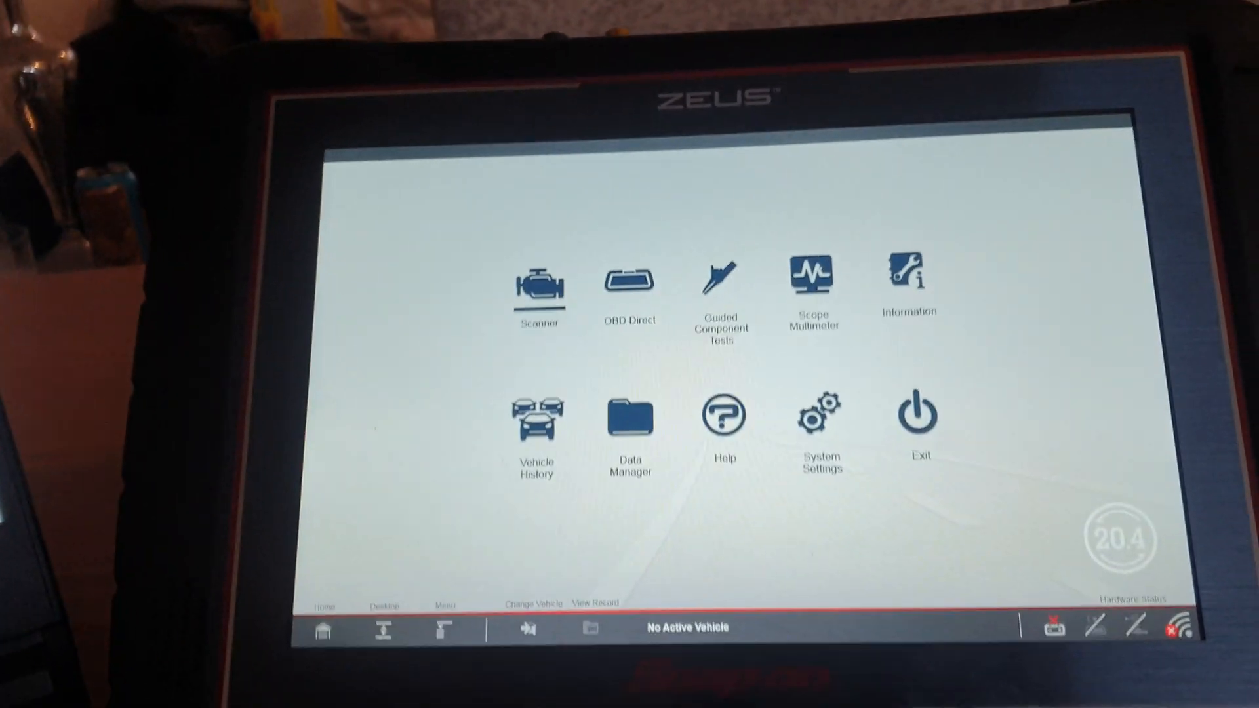
# - Open Scope Multimeter on the Zeus home screen and launch the 4 Channel Lab Scope
pyautogui.click(812, 277)
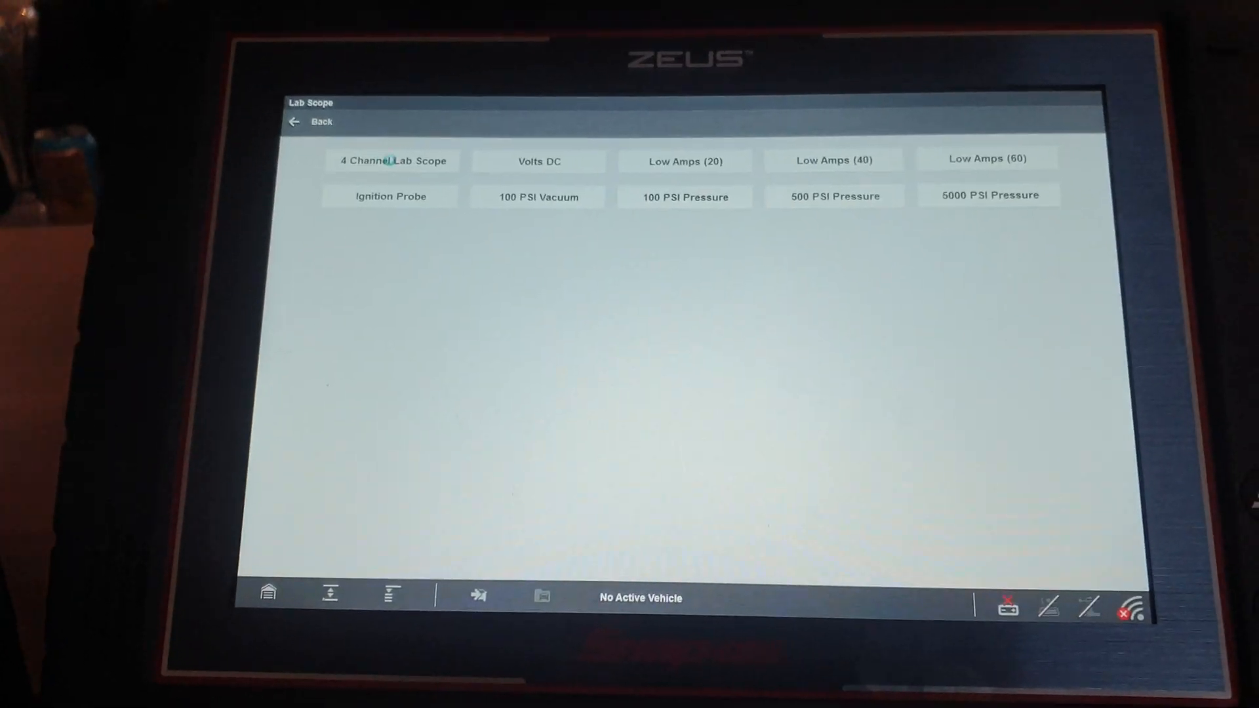
pyautogui.click(392, 161)
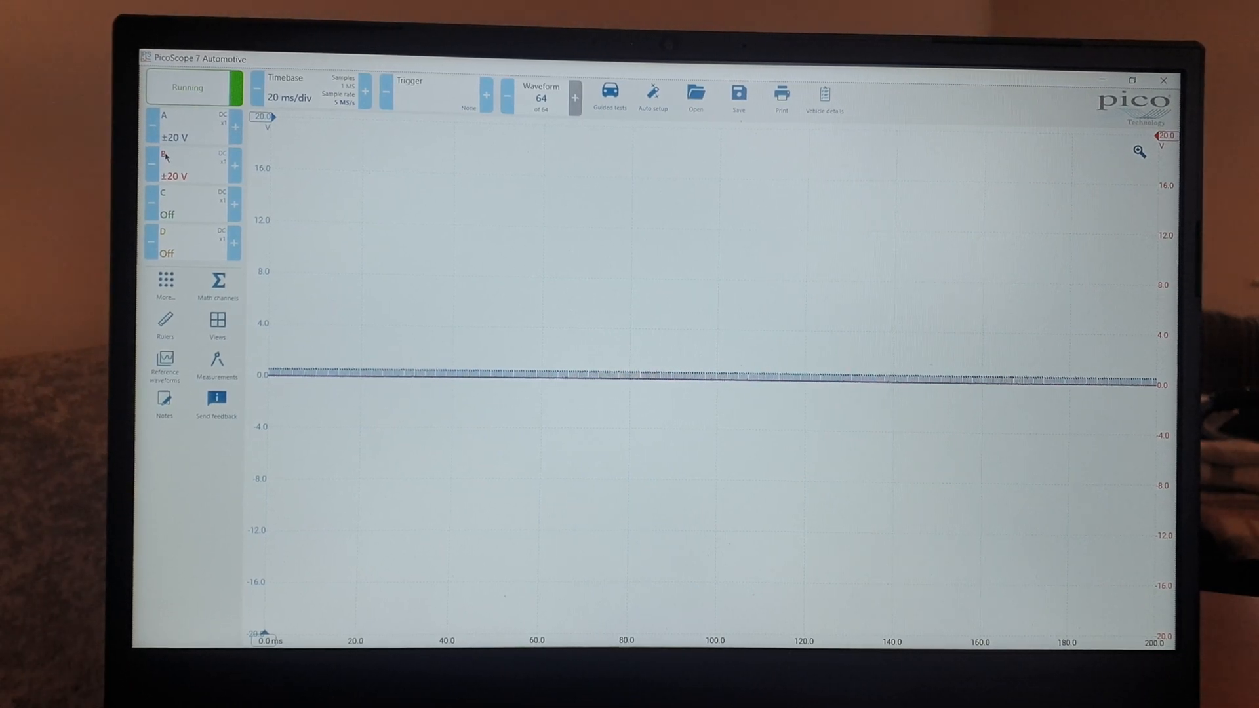
# - Switch channel B off and set the timebase to 200 µs/div
pyautogui.click(164, 157)
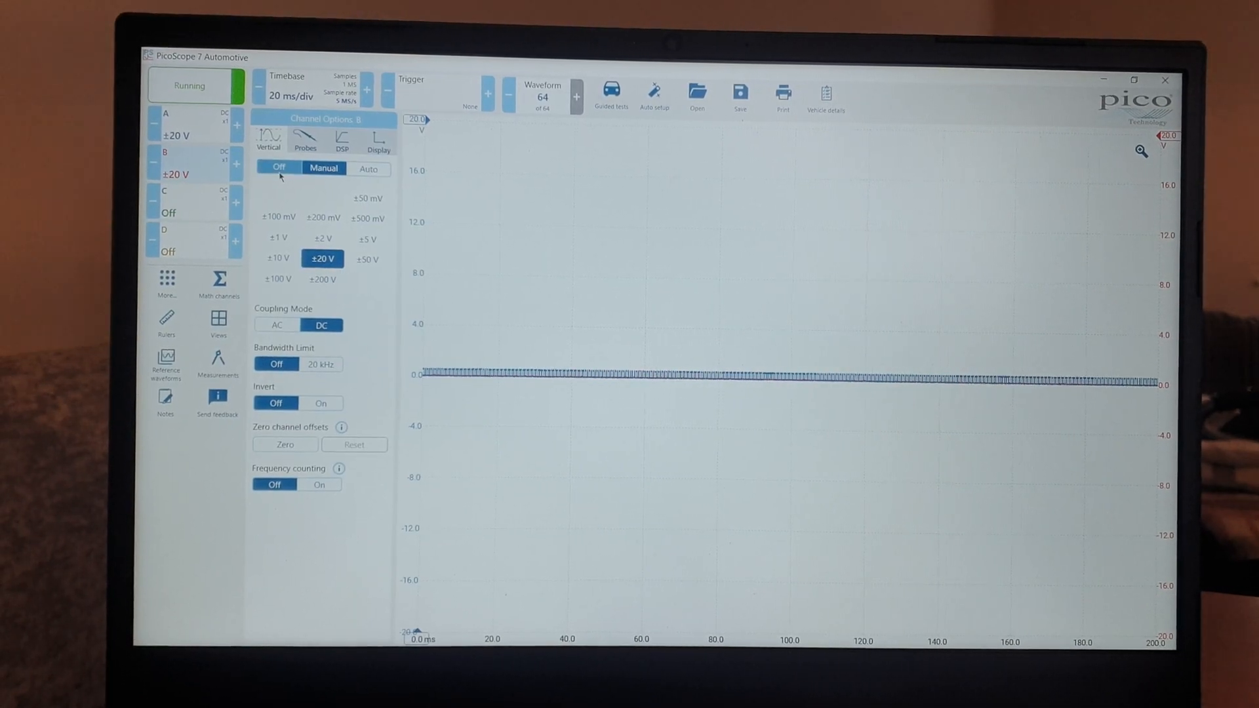
pyautogui.click(280, 167)
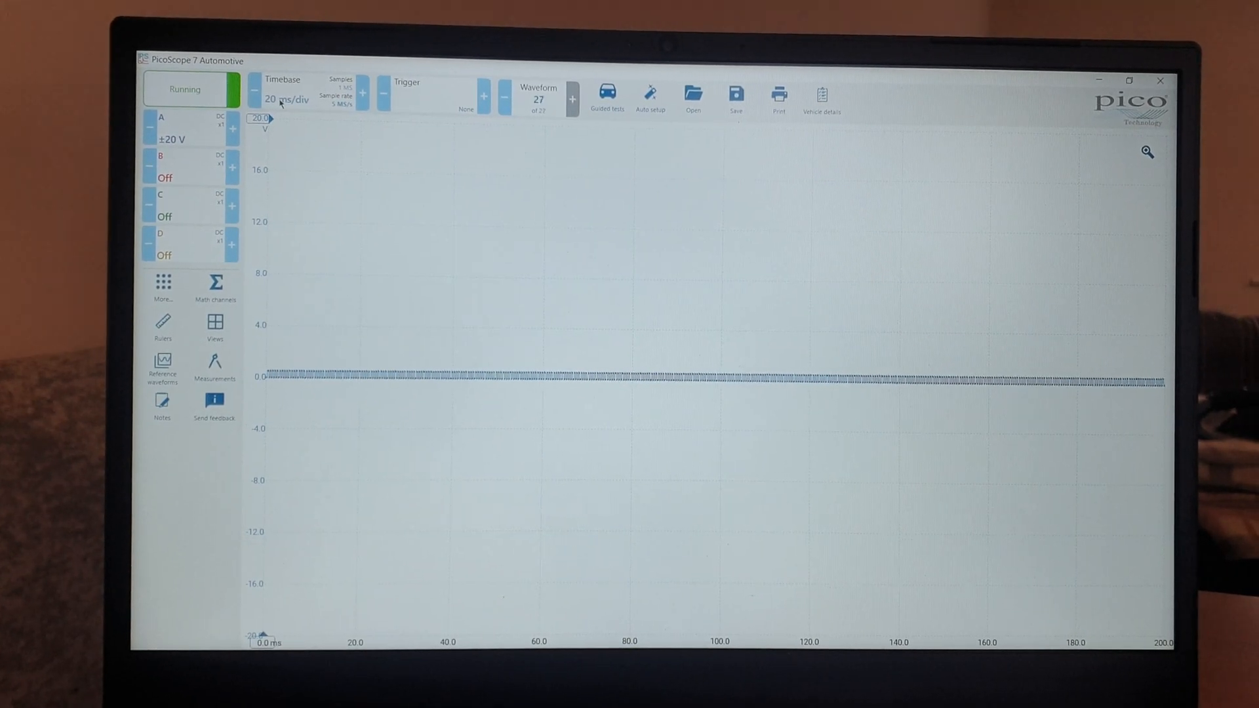
pyautogui.click(214, 326)
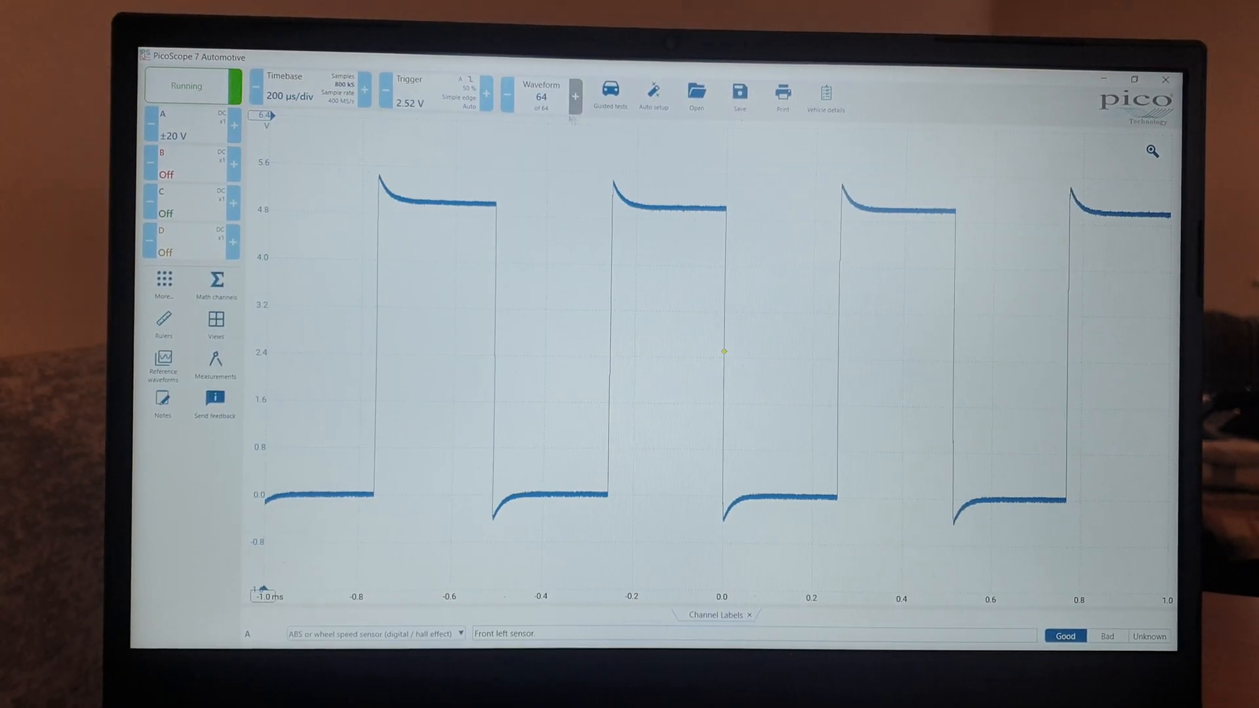
pyautogui.click(654, 89)
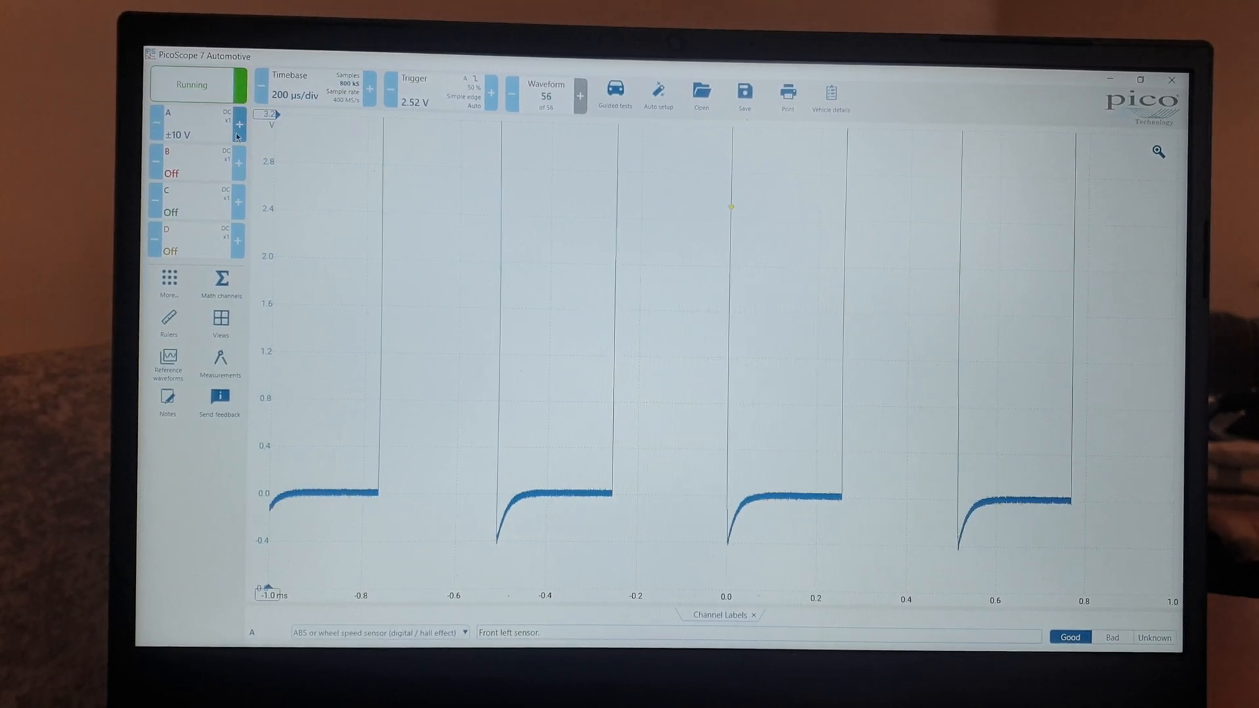
pyautogui.click(239, 126)
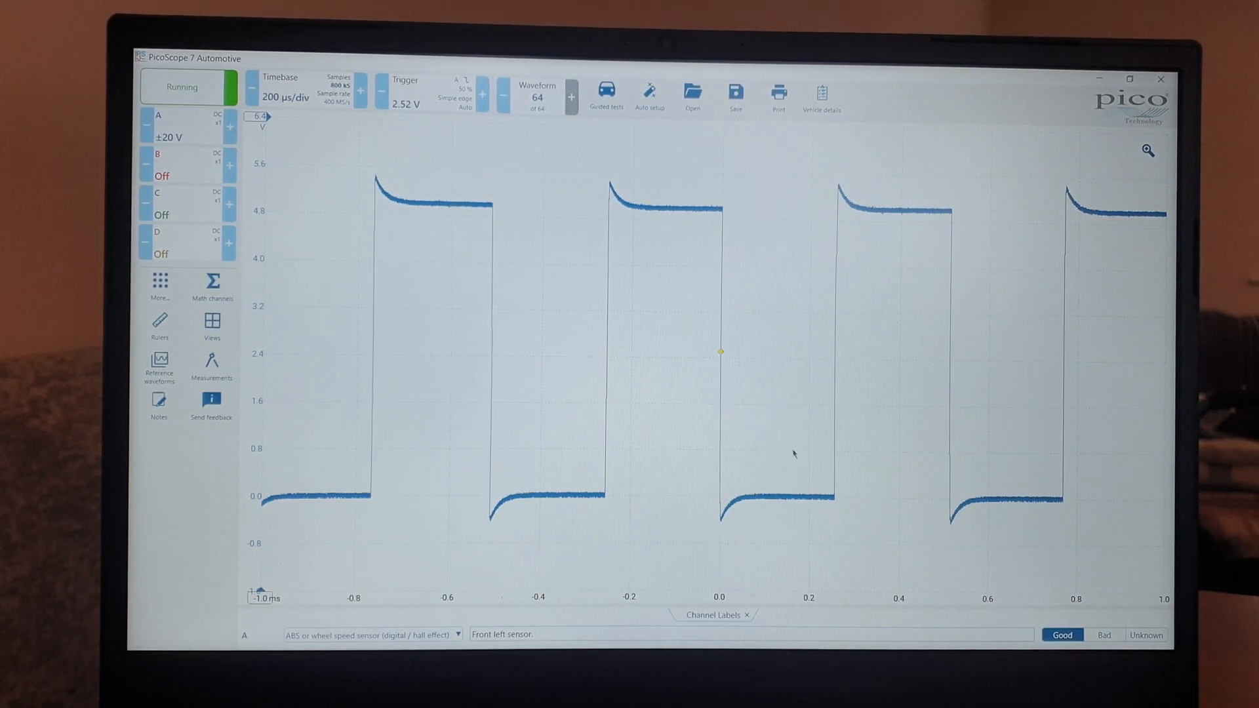
pyautogui.moveTo(688, 219)
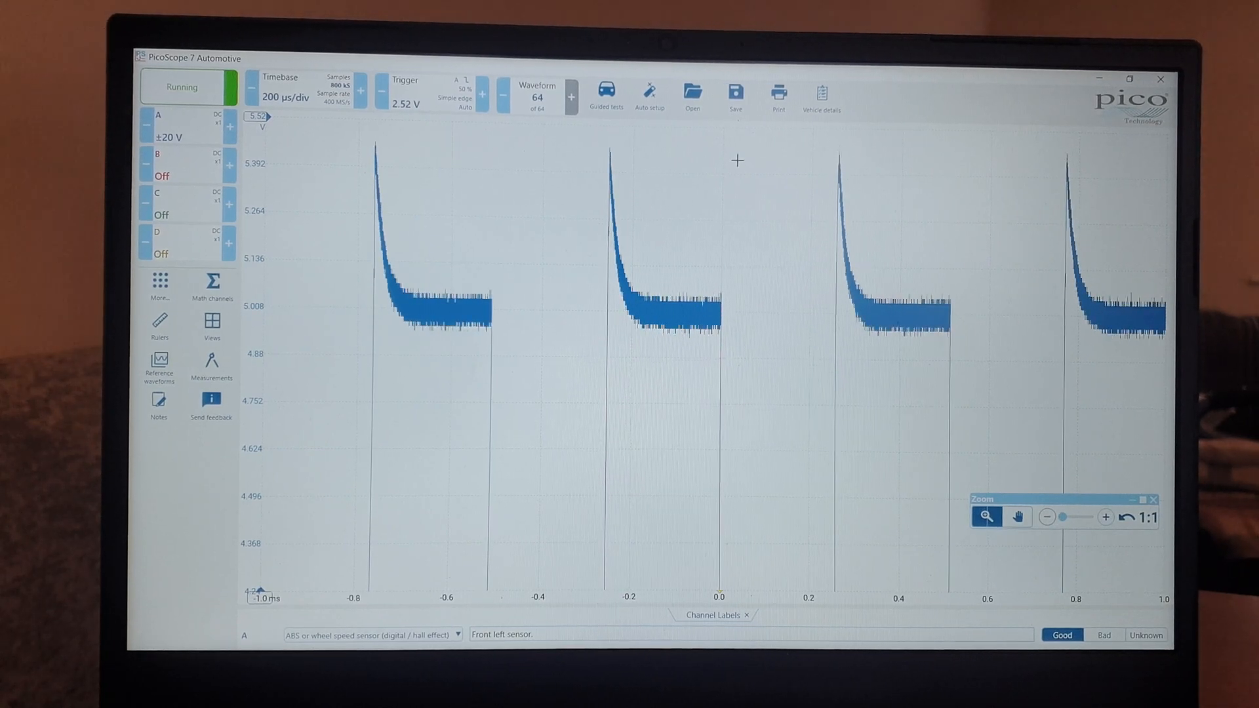
# - Start and cancel Auto setup, then raise channel A's range to ±50 V
pyautogui.click(650, 94)
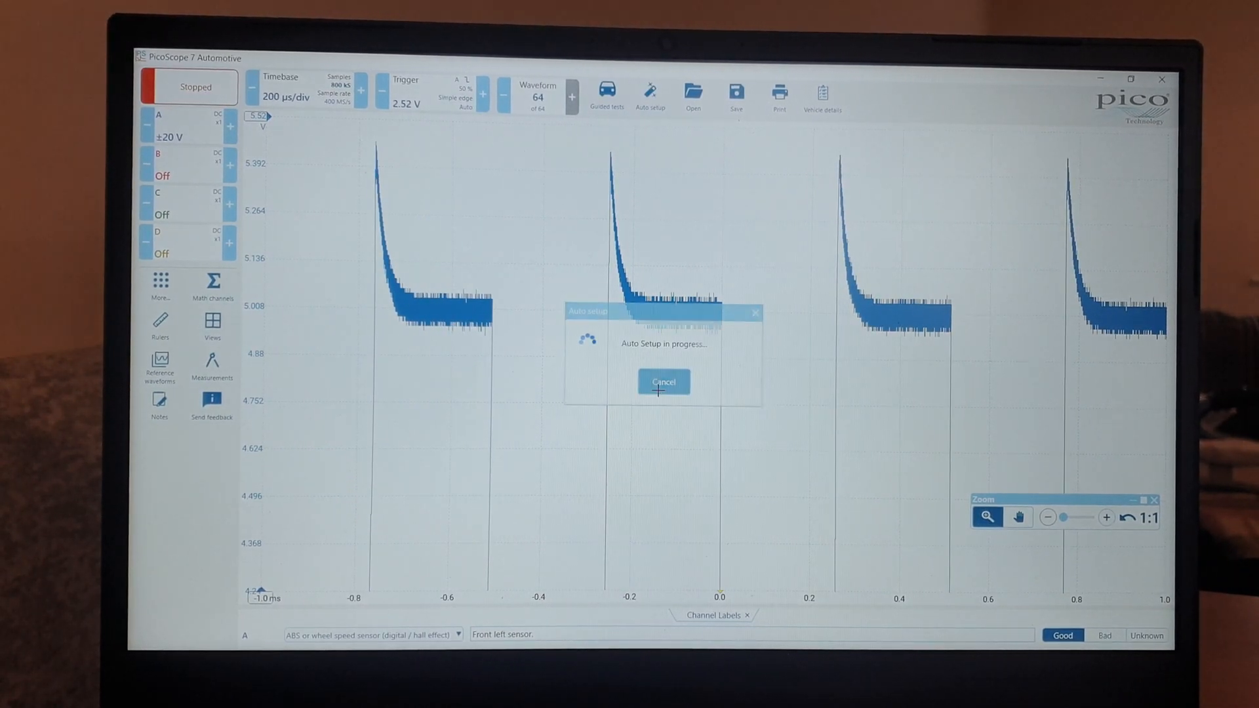
pyautogui.click(662, 381)
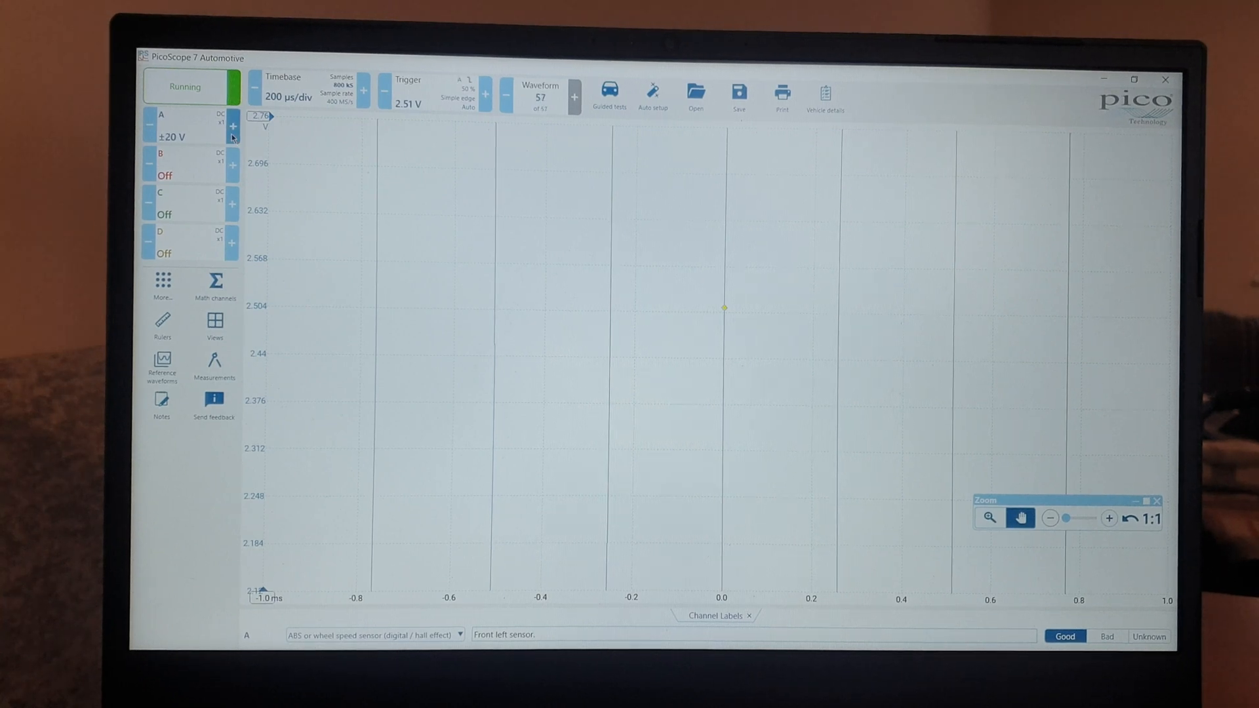
pyautogui.click(233, 126)
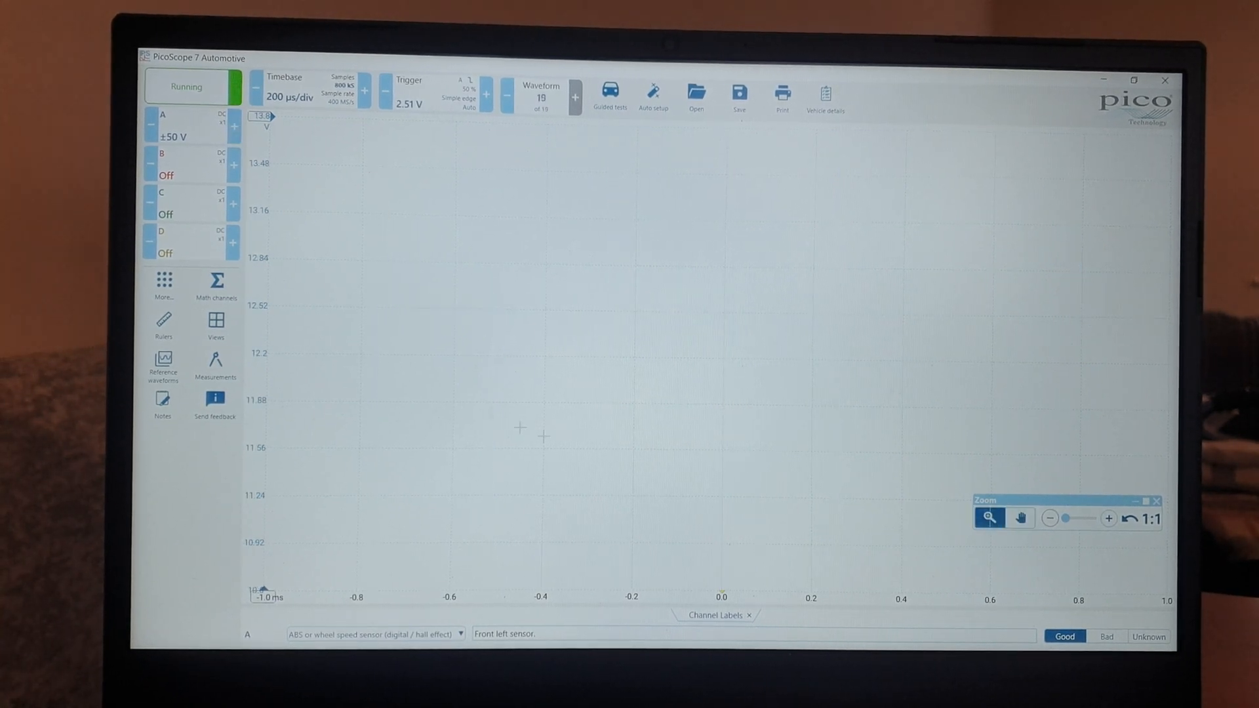